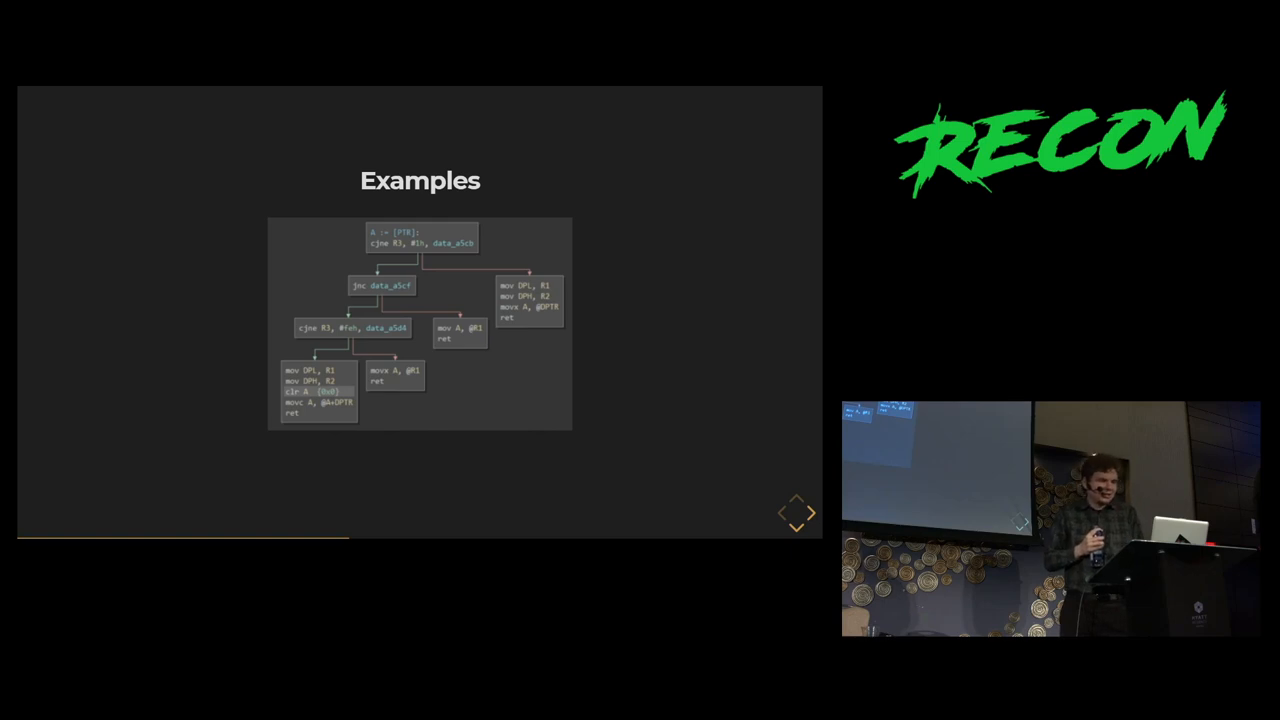
key(Right)
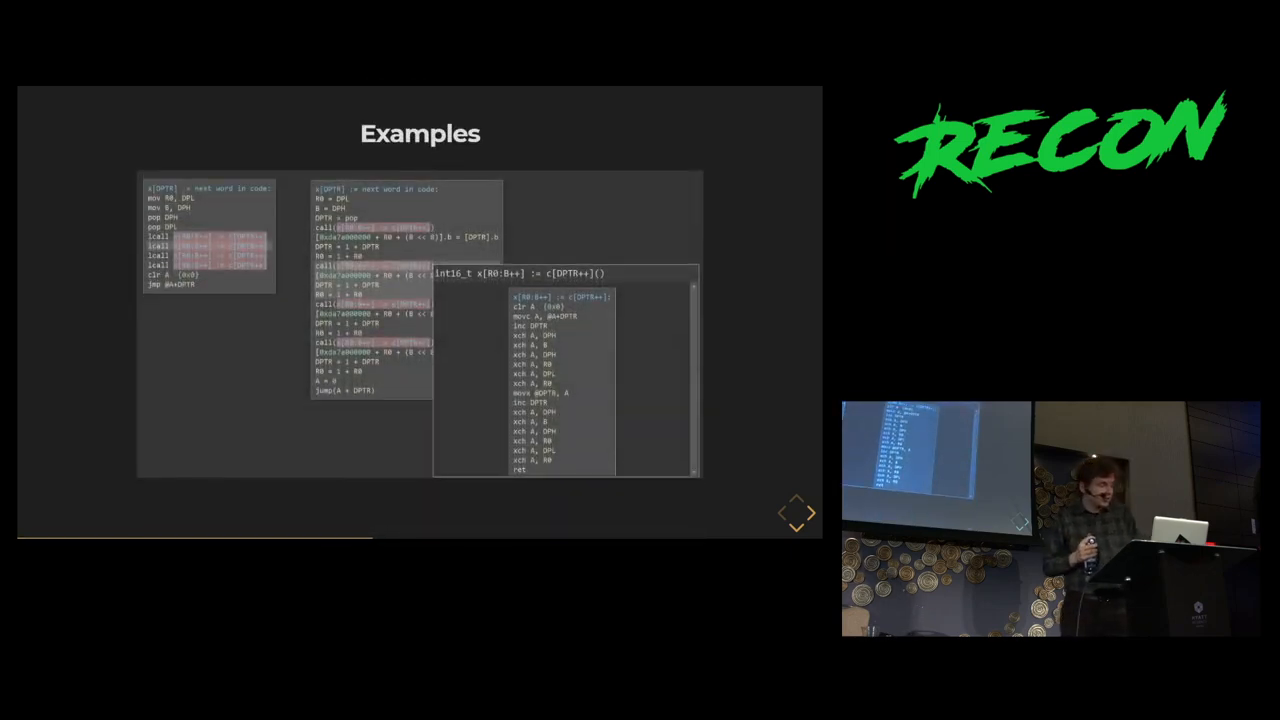